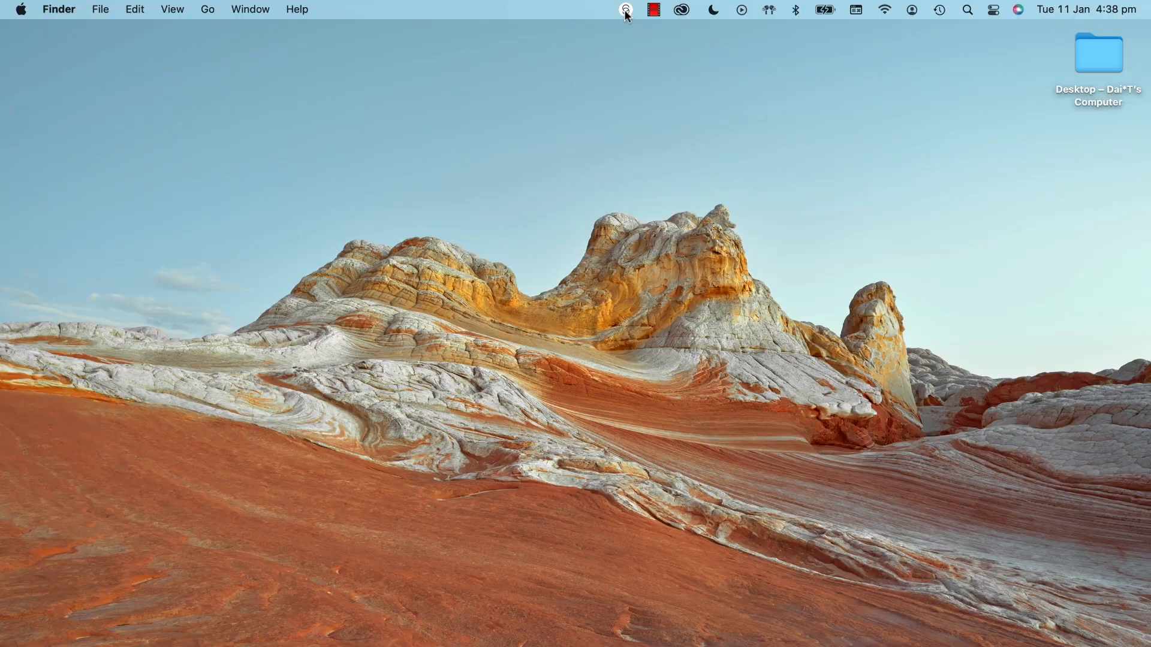
# Close the Finder Applications window, leaving the desktop with Clarity in the menu bar.
pyautogui.click(625, 9)
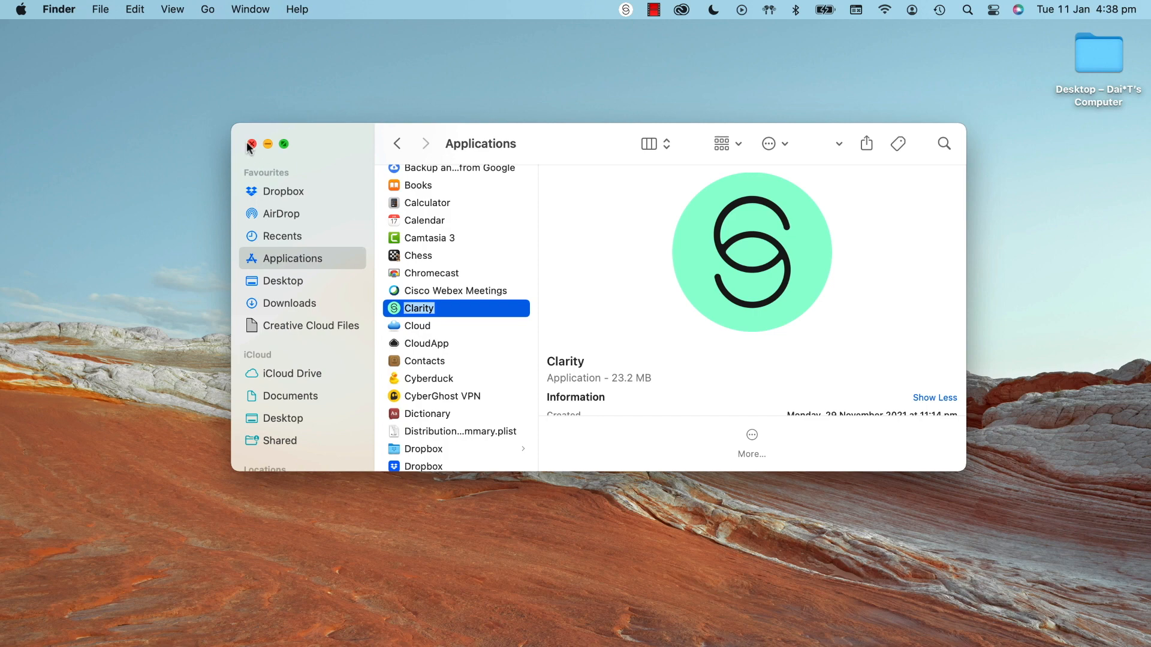
pyautogui.click(250, 143)
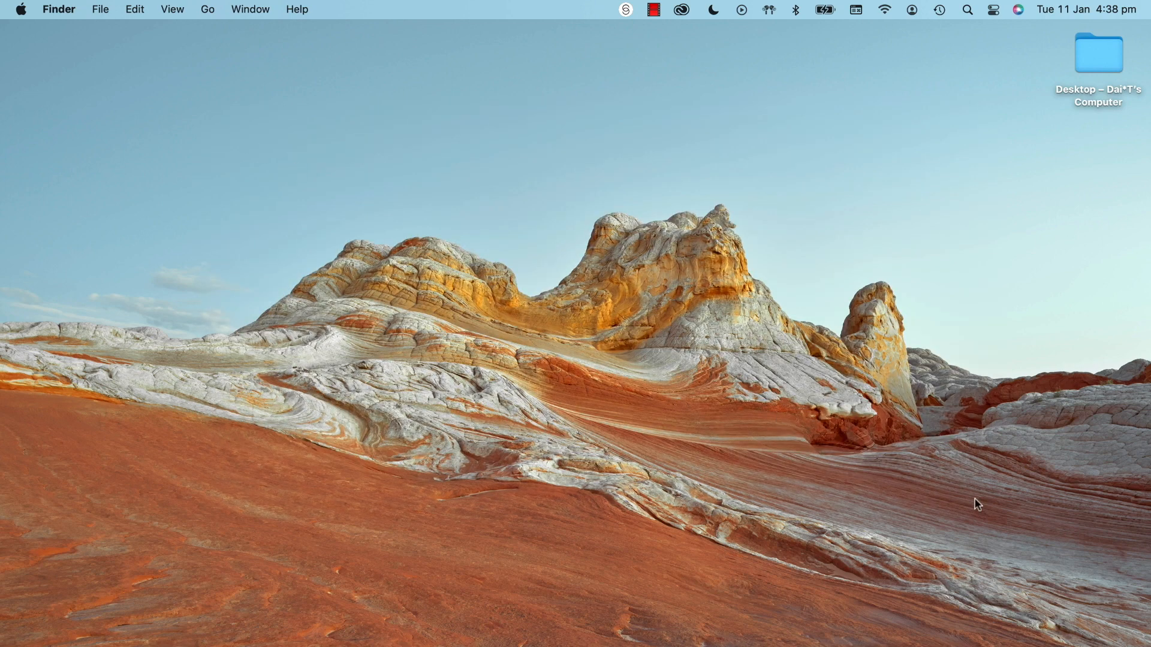
pyautogui.moveTo(622, 8)
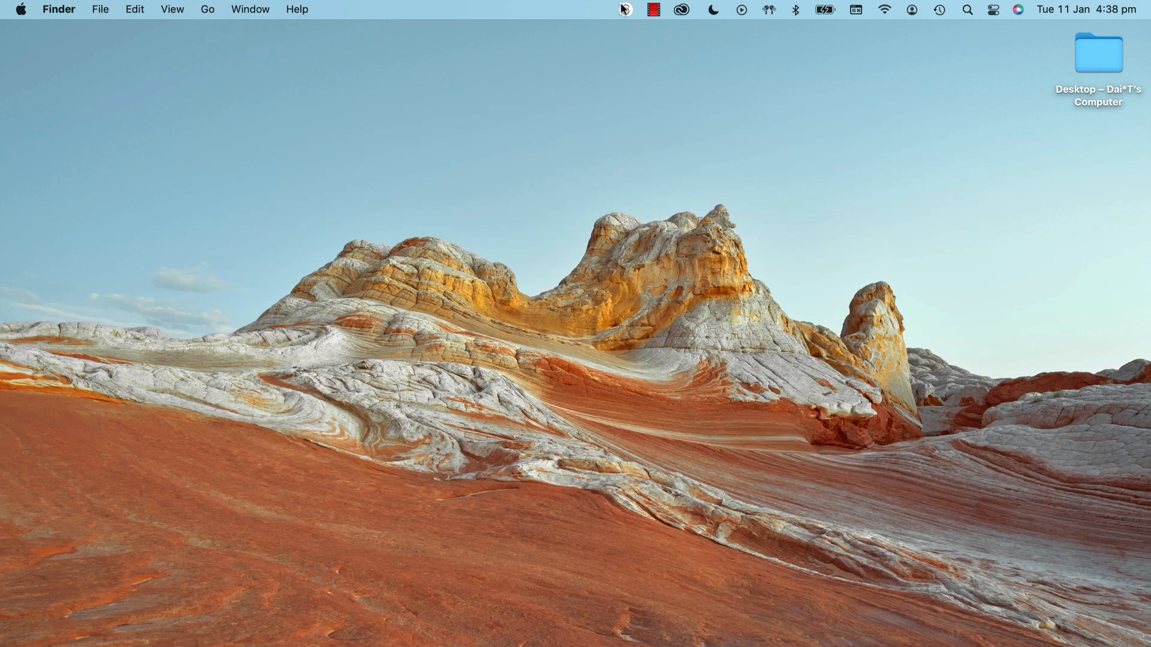
# Bring up the IRIS Clarity panel from its menu-bar icon.
pyautogui.click(623, 10)
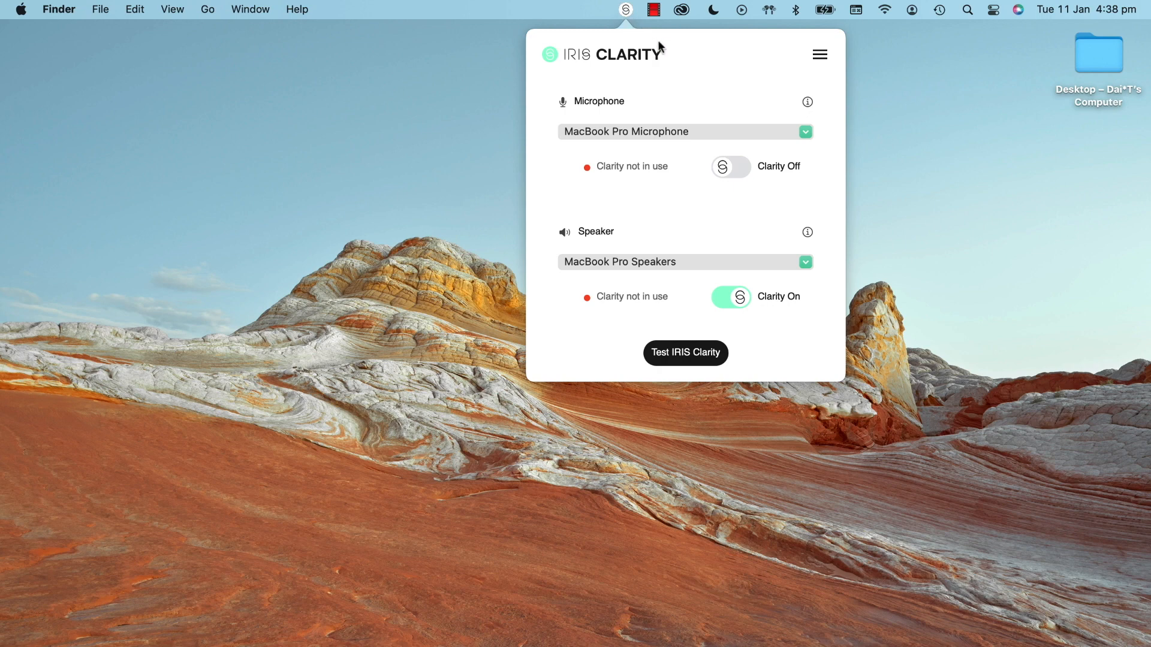
pyautogui.moveTo(807, 101)
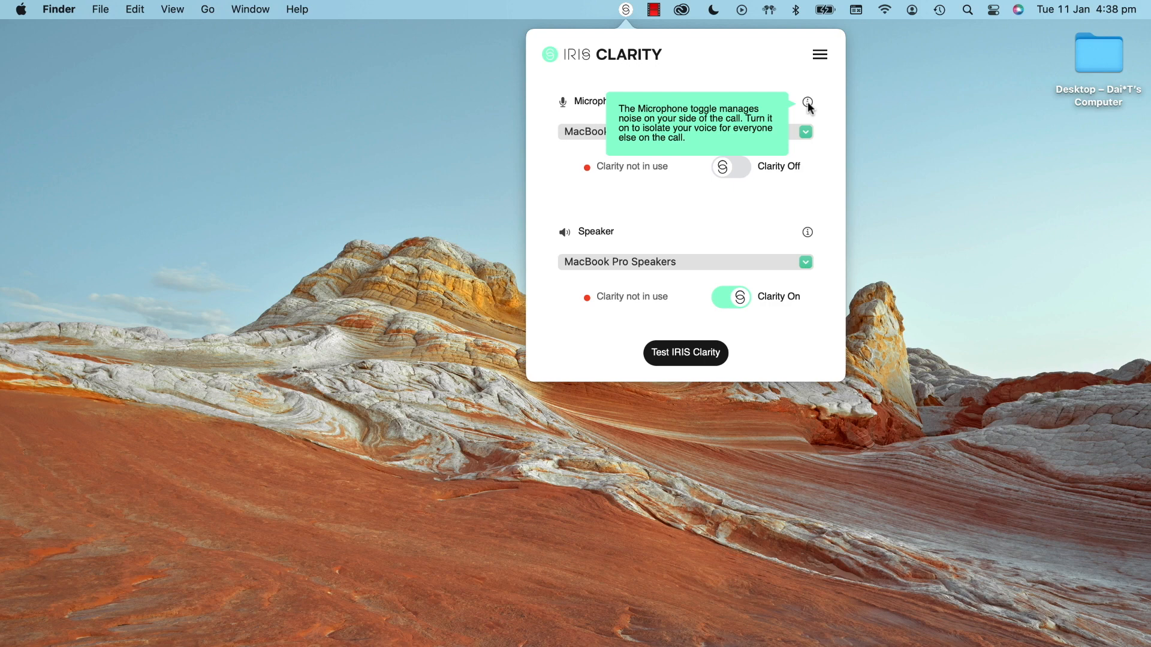
pyautogui.moveTo(807, 231)
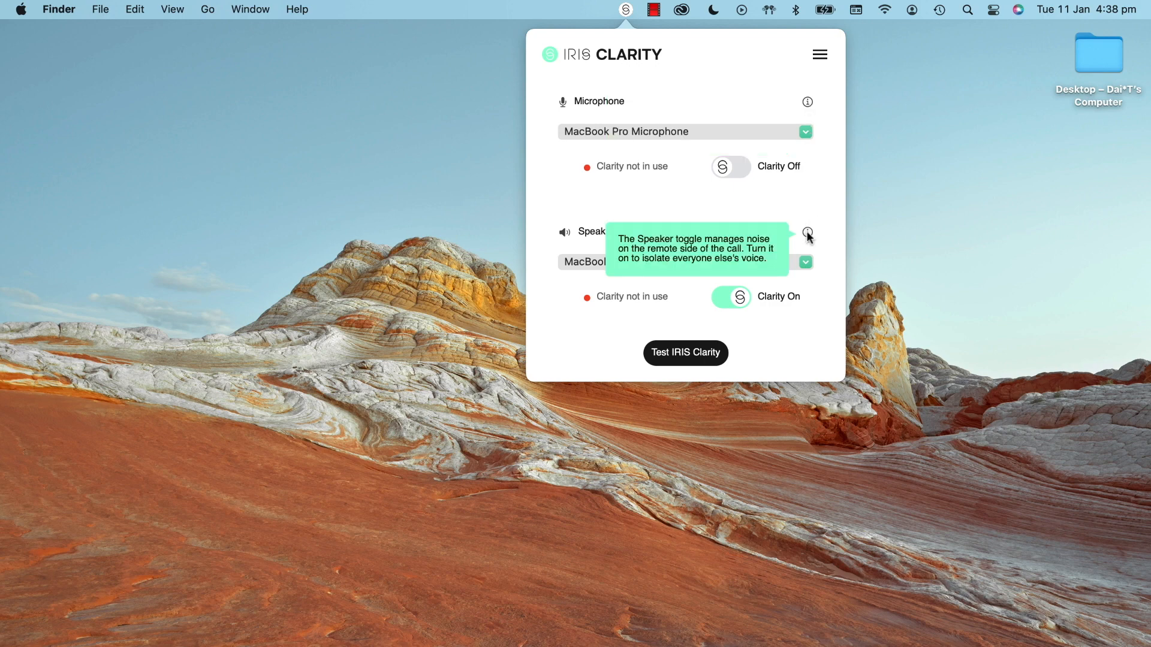
pyautogui.moveTo(668, 135)
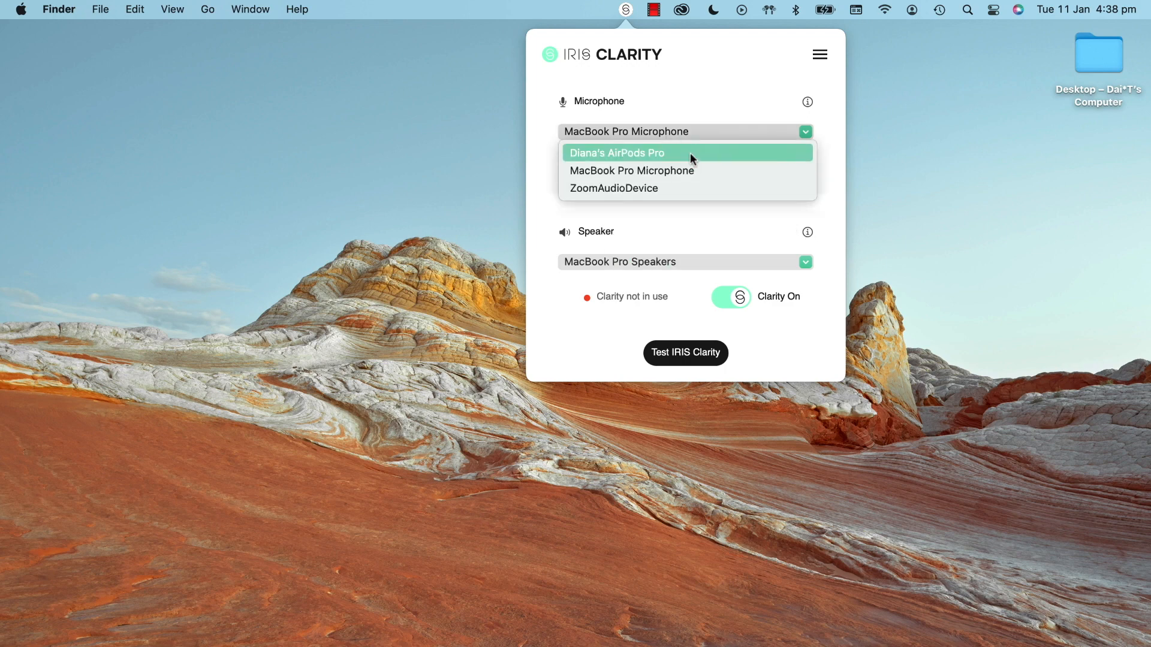
# Set microphone and speaker to AirPods Pro and switch microphone Clarity on.
pyautogui.click(616, 152)
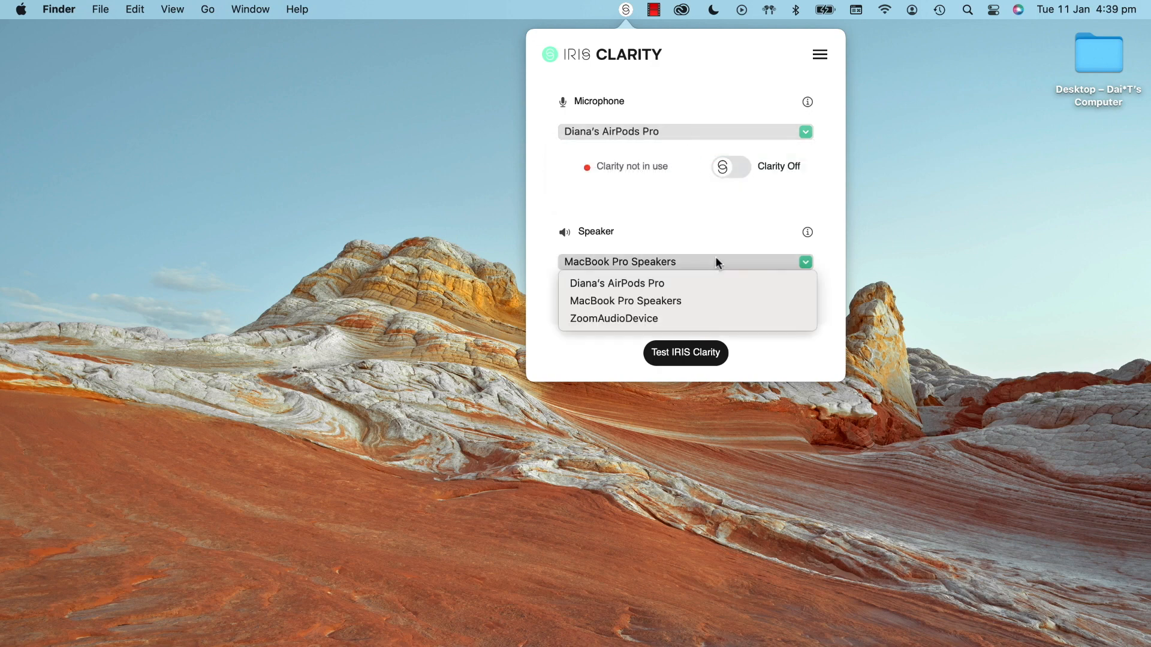
pyautogui.click(618, 283)
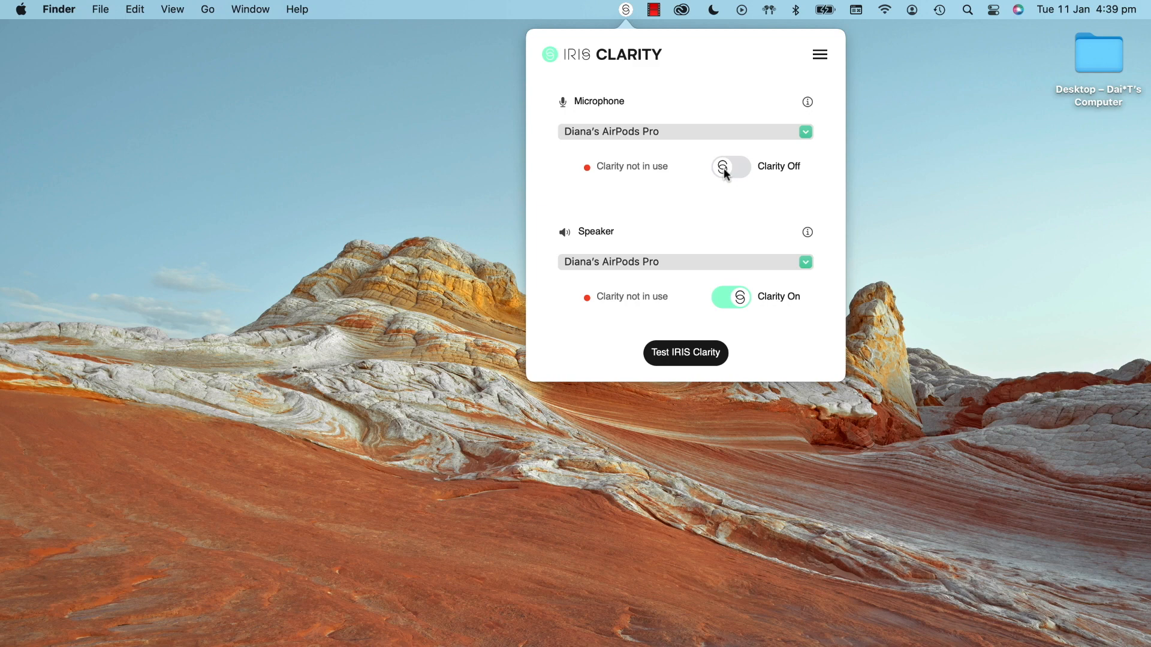
pyautogui.click(730, 165)
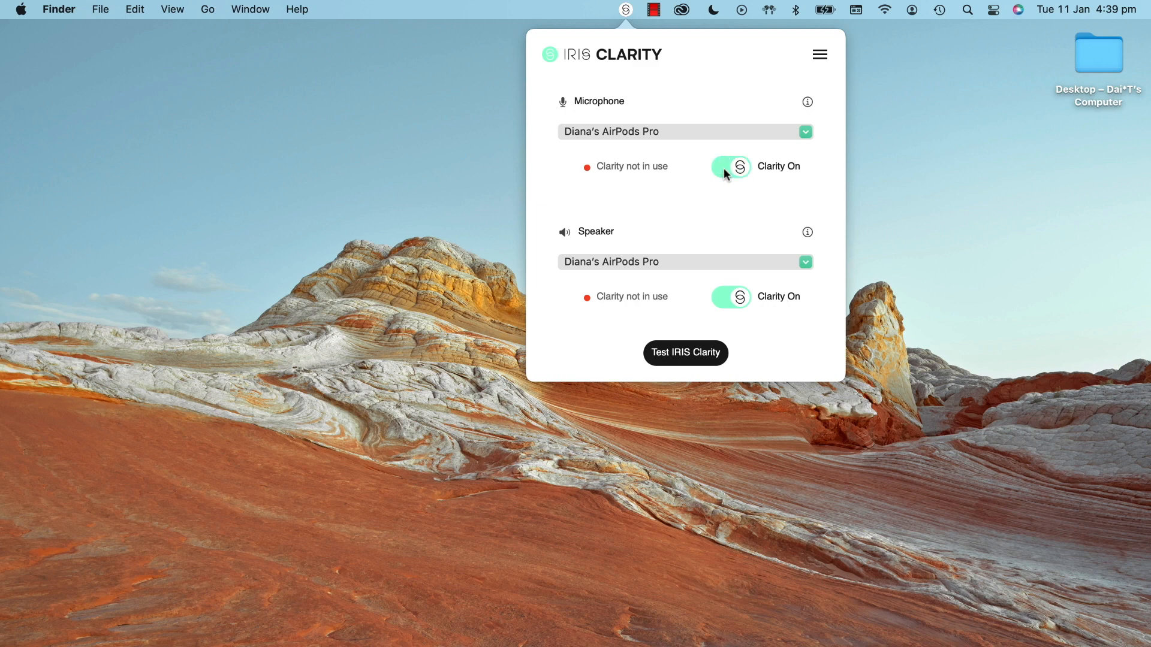